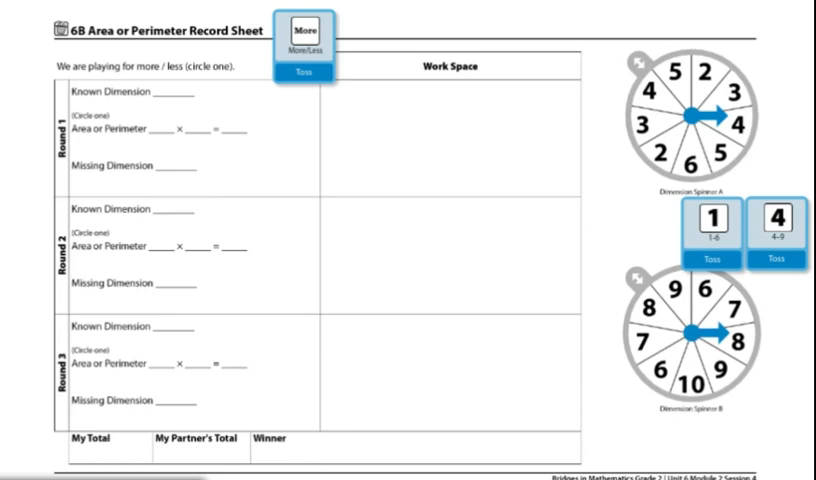
# Toggle the More/Less tile to Less so the game is played for less.
pyautogui.click(302, 26)
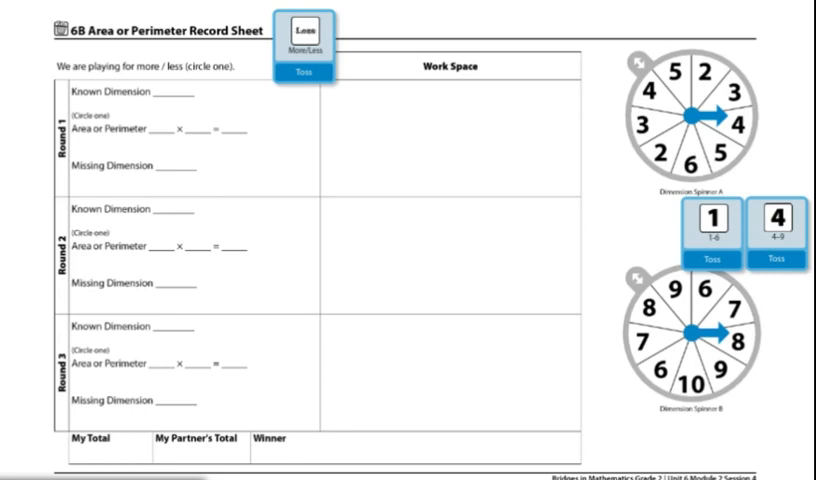